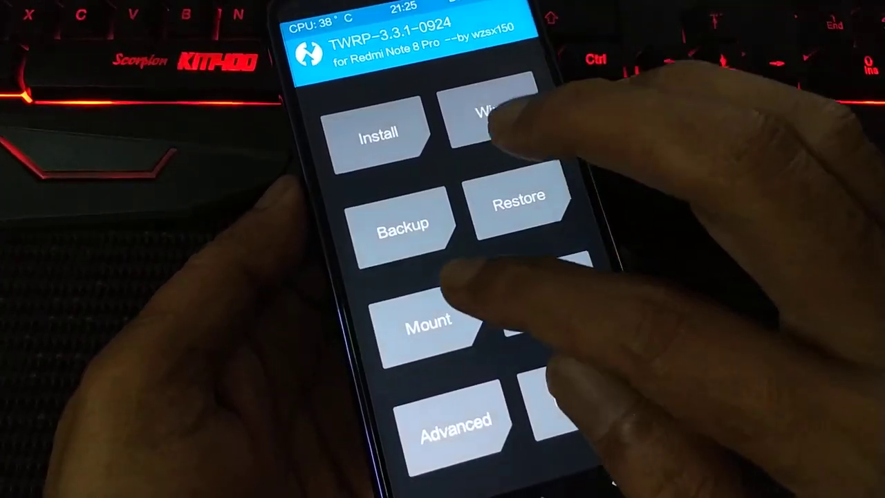
Show the Advanced tools list with RM Forceencrypt, Install Root and Close AVB2.0
{"action": "left_click", "coordinate": [429, 323]}
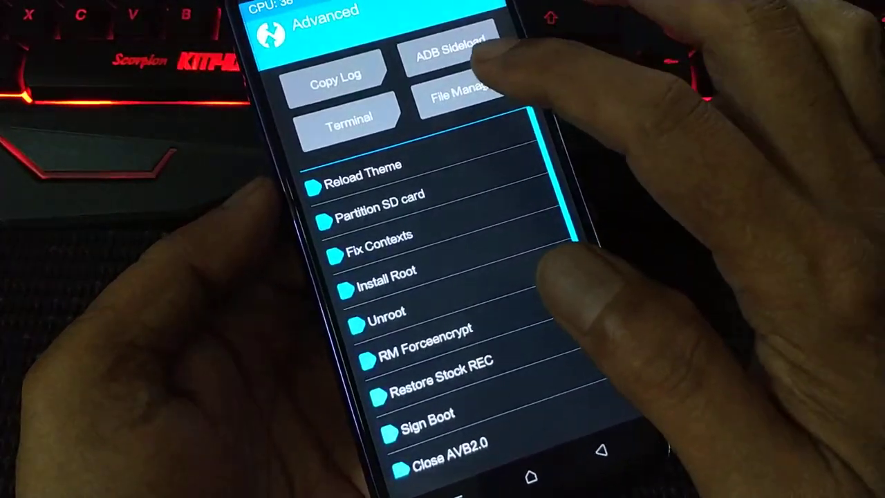
Browse /system_root in the File Manager, scrolling past vendor, system and data
{"action": "left_click", "coordinate": [457, 94]}
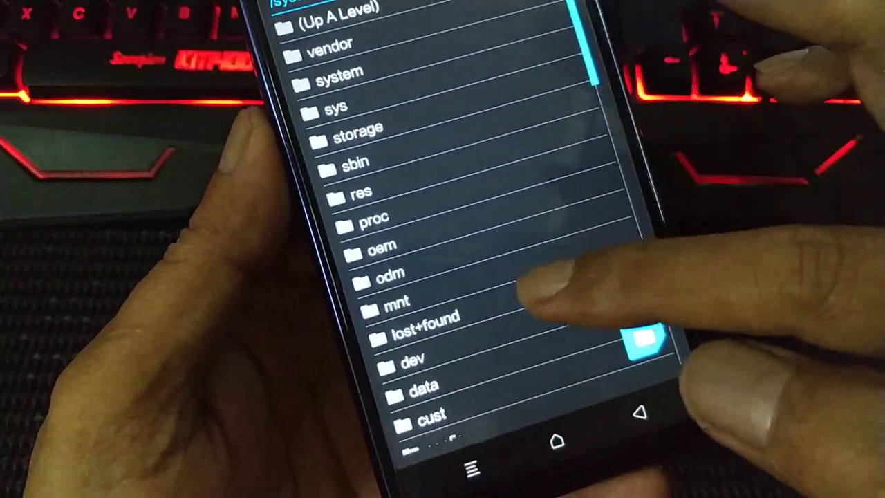
{"action": "scroll", "scroll_direction": "down", "scroll_amount": 3}
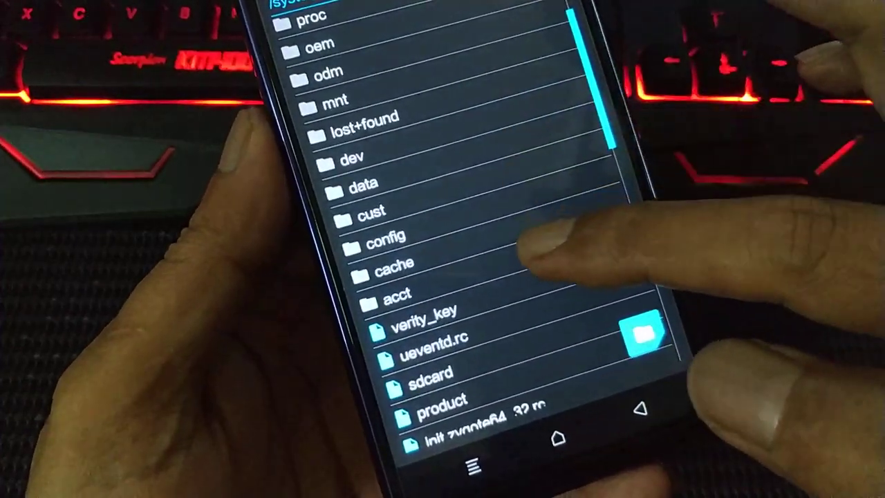
{"action": "scroll", "scroll_direction": "down", "scroll_amount": 3}
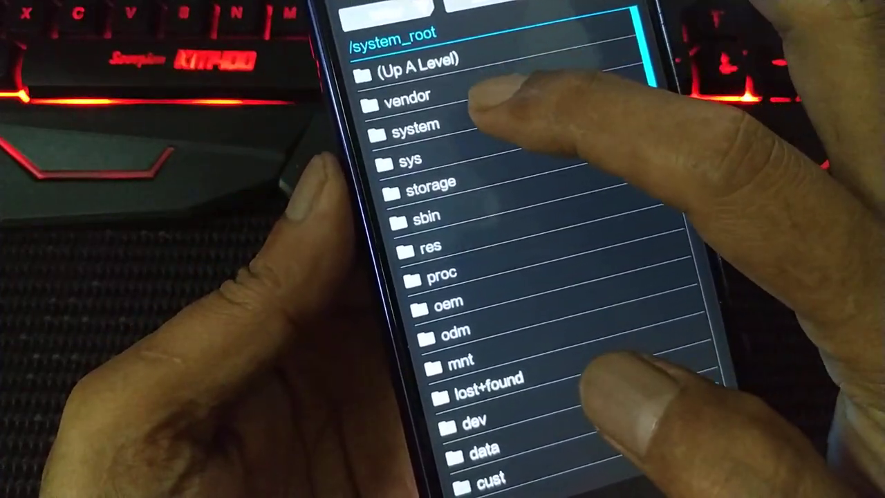
Scroll further through the listing before returning to the Advanced tools
{"action": "scroll", "scroll_direction": "down", "scroll_amount": 3}
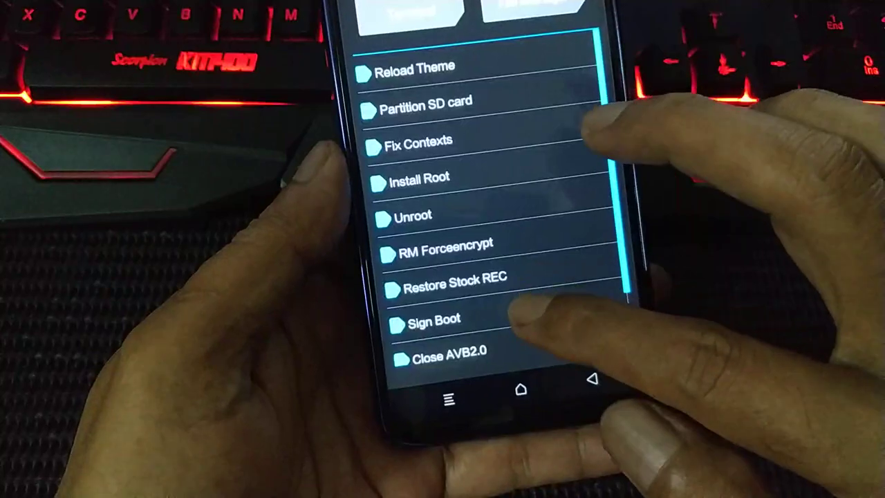
Scroll back up on the way to the TWRP main menu
{"action": "scroll", "scroll_direction": "up", "scroll_amount": 3}
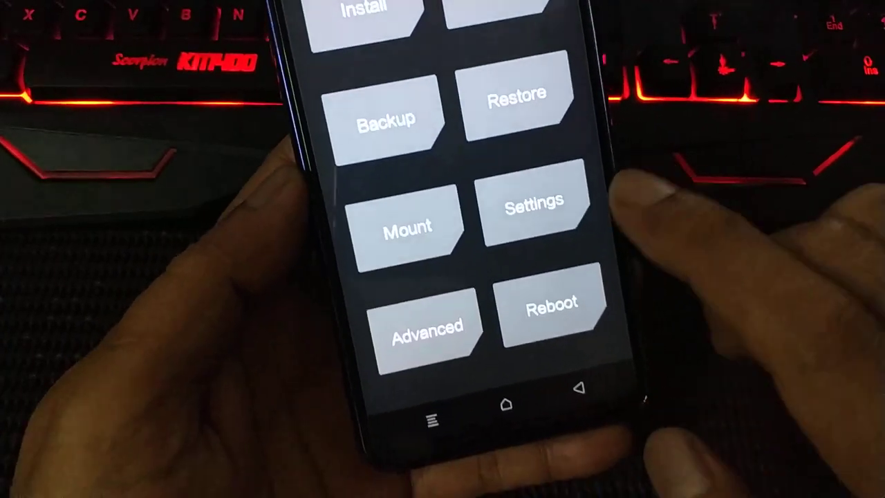
Run Install Root from Advanced so the phone reboots into MIUI
{"action": "left_click", "coordinate": [429, 326]}
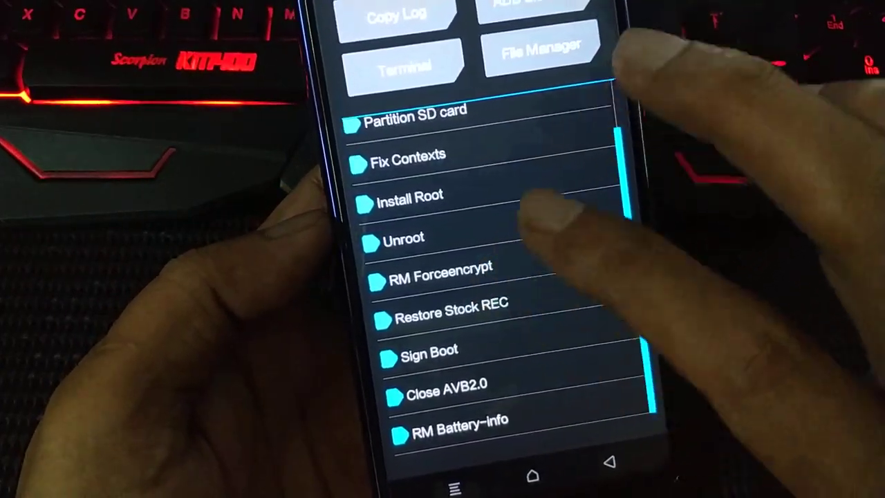
{"action": "scroll", "scroll_direction": "down", "scroll_amount": 3}
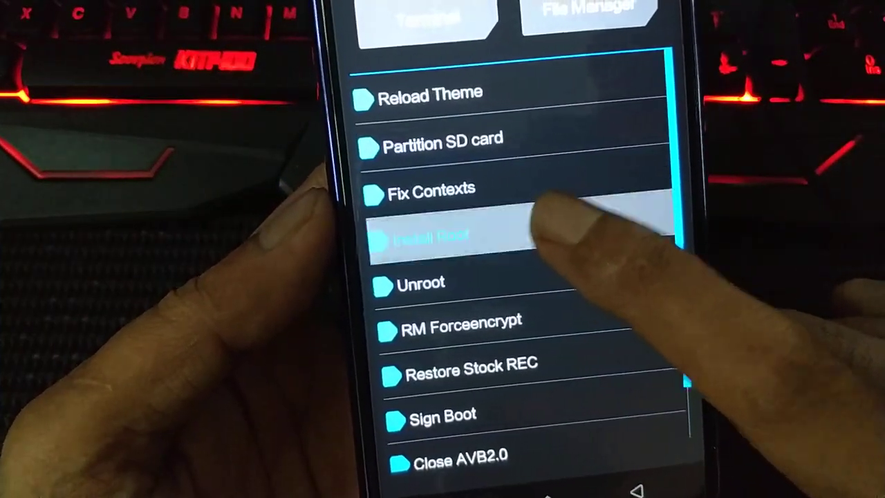
{"action": "left_click", "coordinate": [431, 237]}
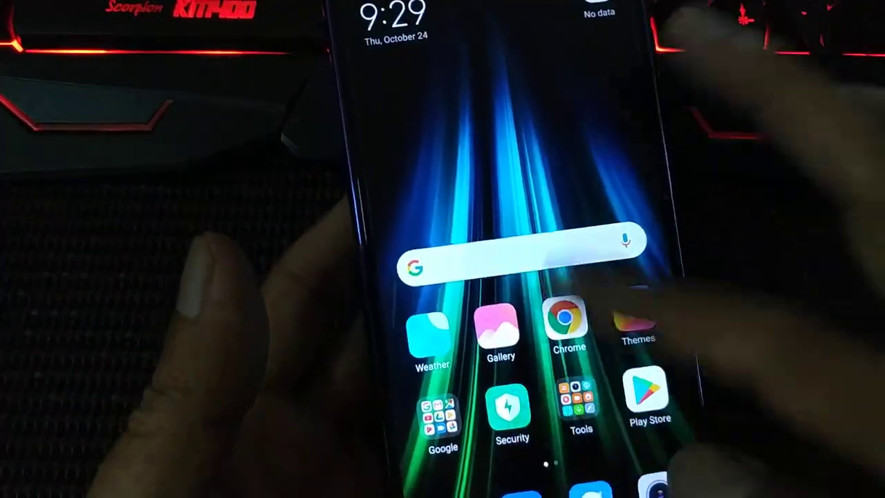
Launch Magisk Manager from its home-screen page to reach its splash screen
{"action": "left_click", "coordinate": [519, 266]}
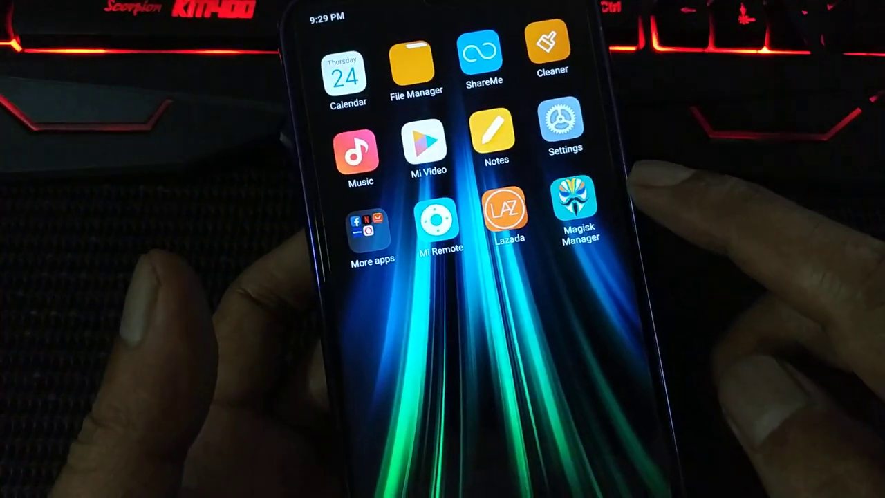
{"action": "left_click", "coordinate": [574, 205]}
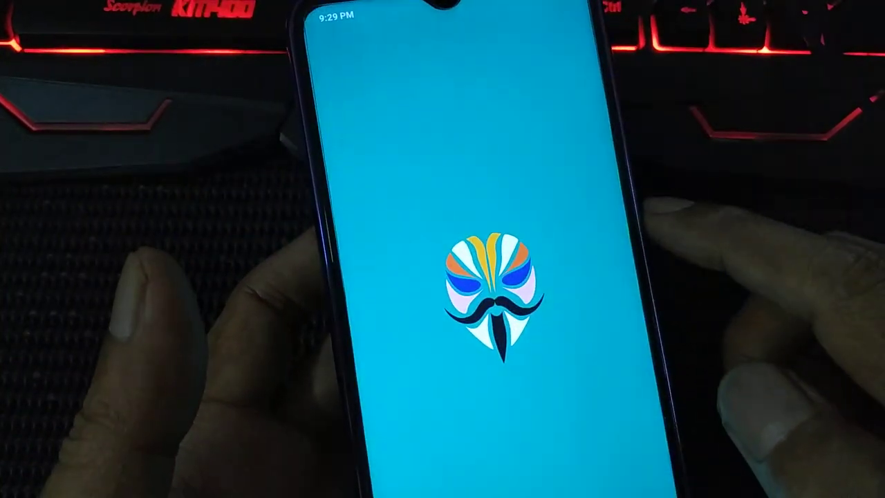